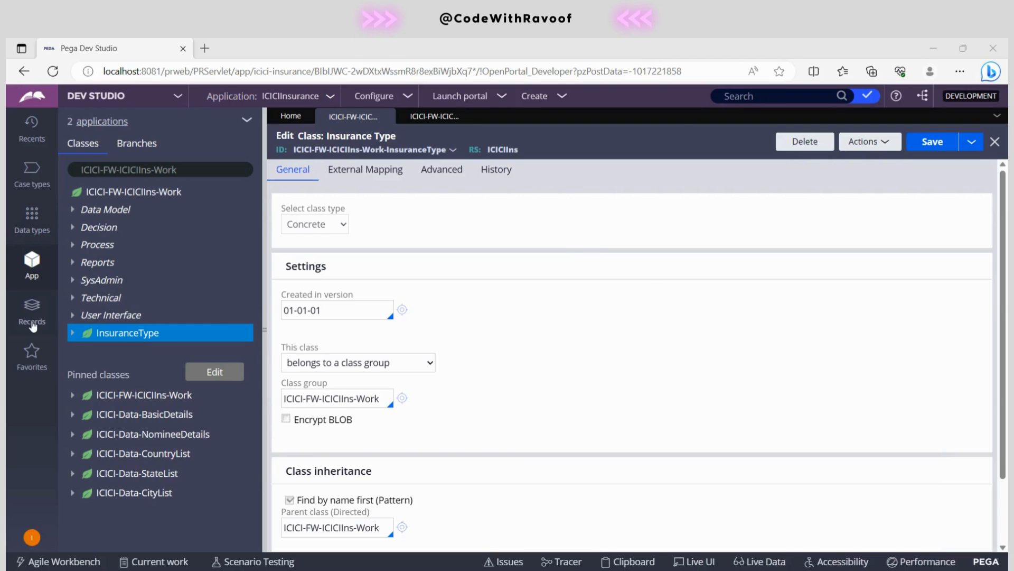
mouse_move(31, 311)
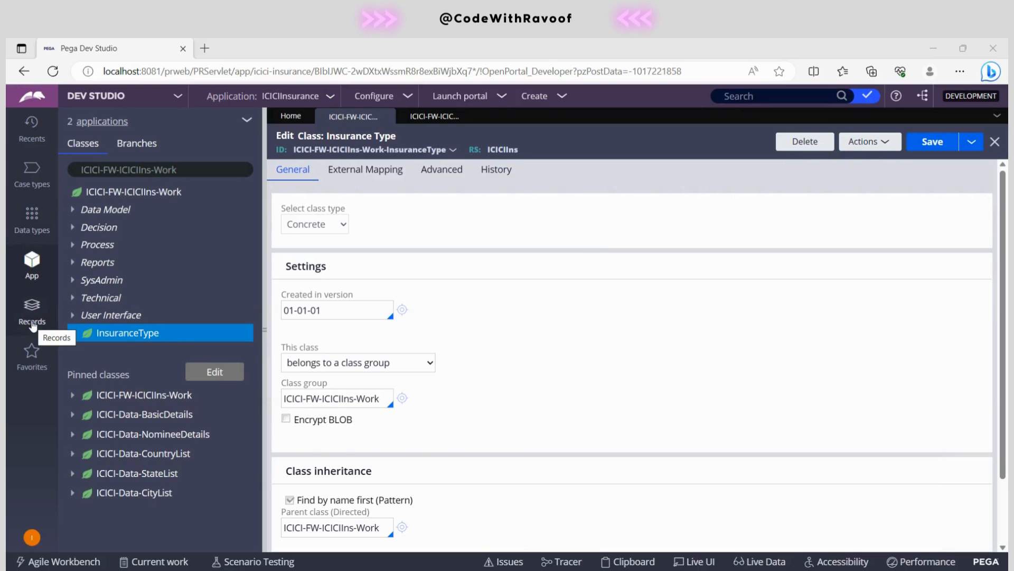
Step: In the Records explorer, expand Data Model and show Data Set's create/view options
click(31, 310)
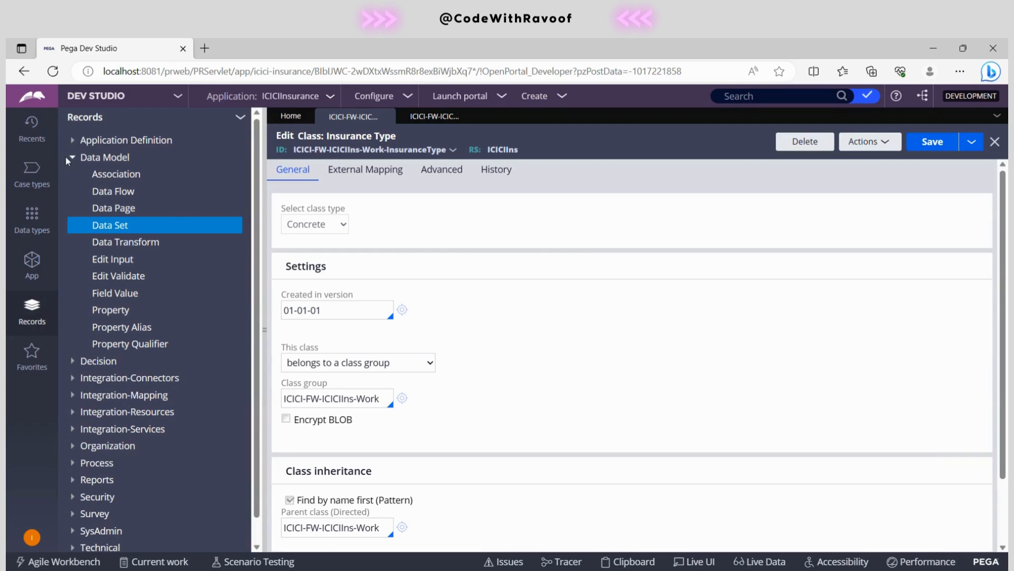
mouse_move(116, 227)
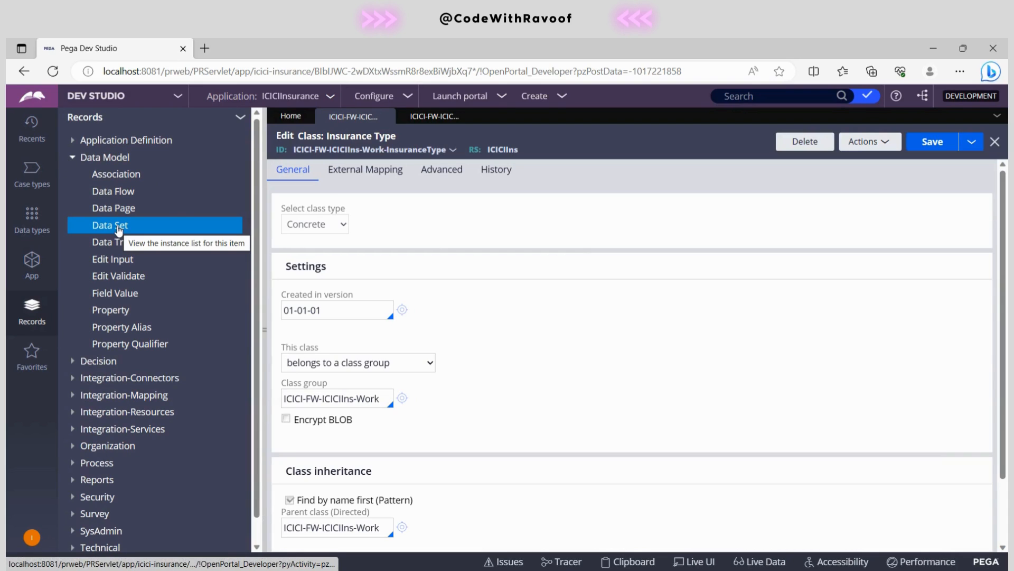
click(110, 224)
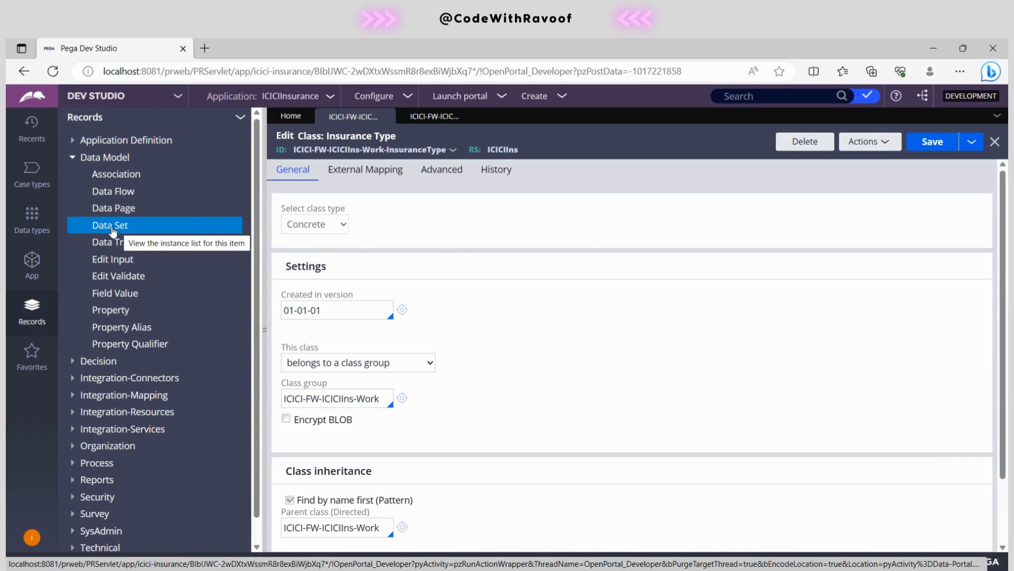
click(109, 224)
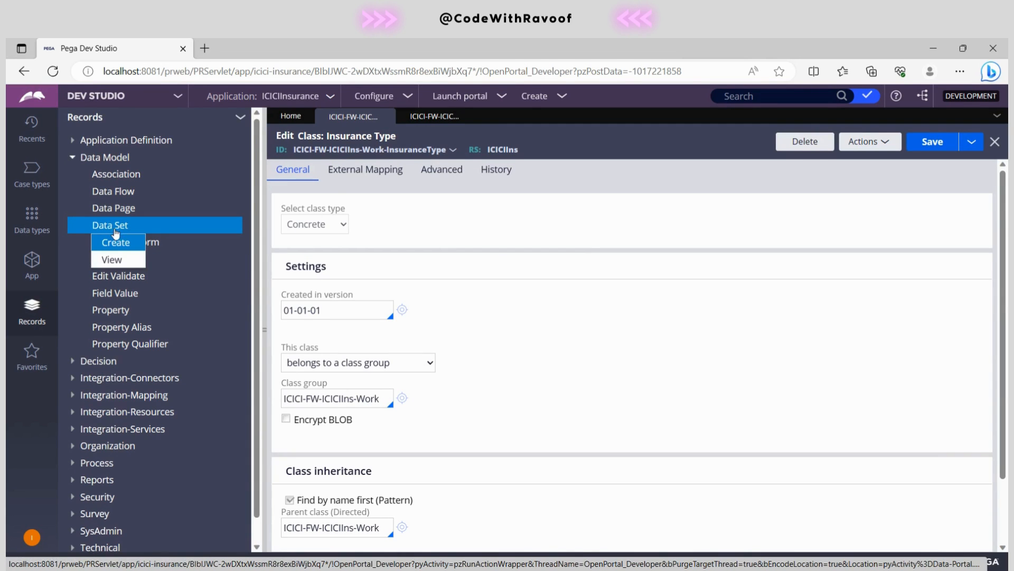
Step: Start a new data set labelled 'Test' and list the data set type options
click(115, 242)
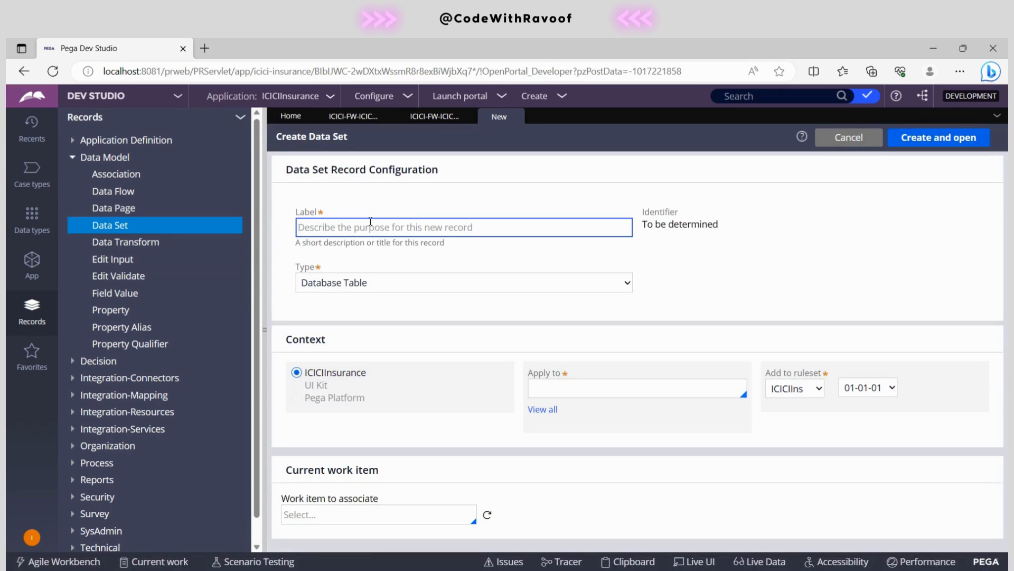
text(Test)
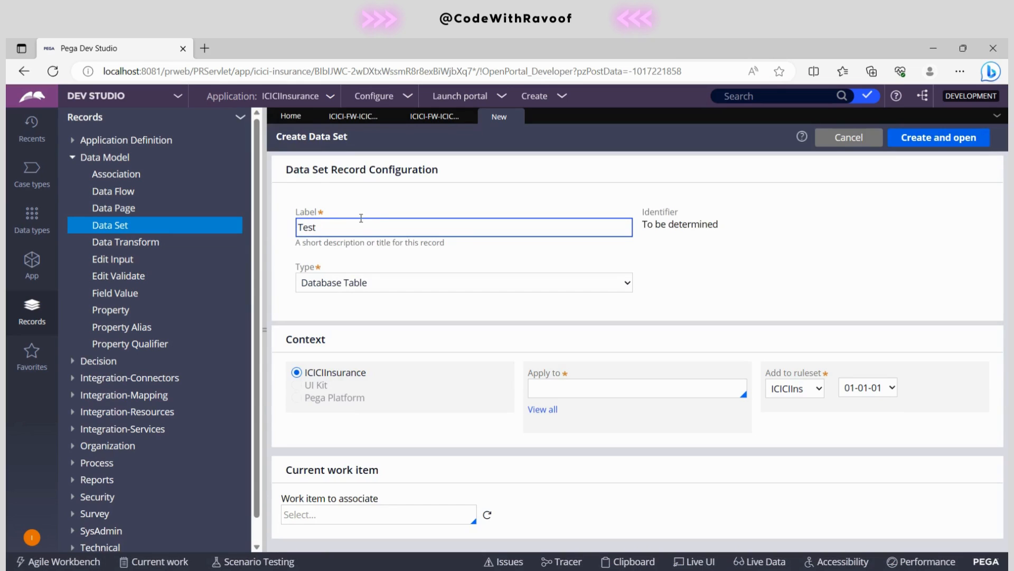
click(463, 282)
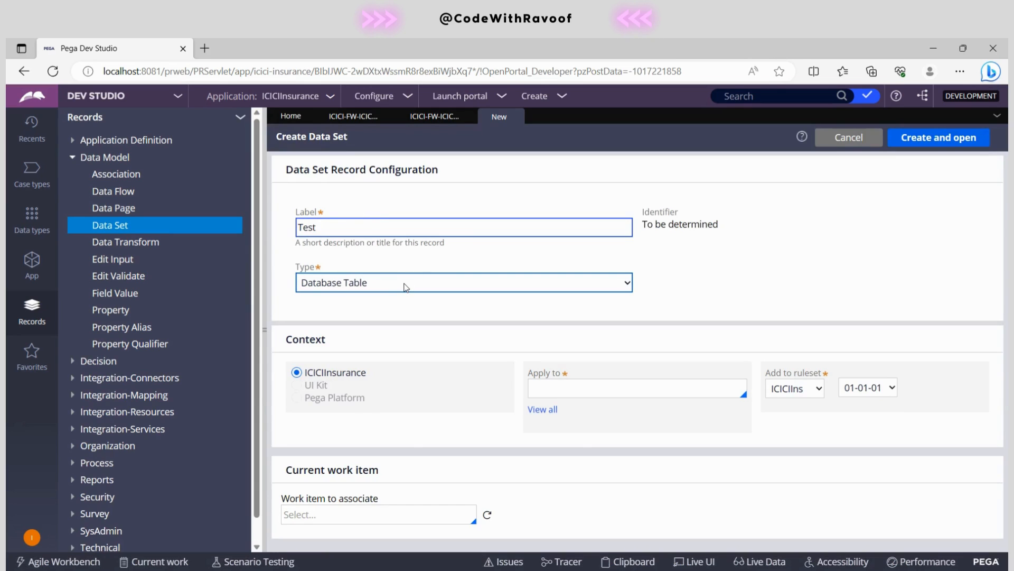
click(463, 282)
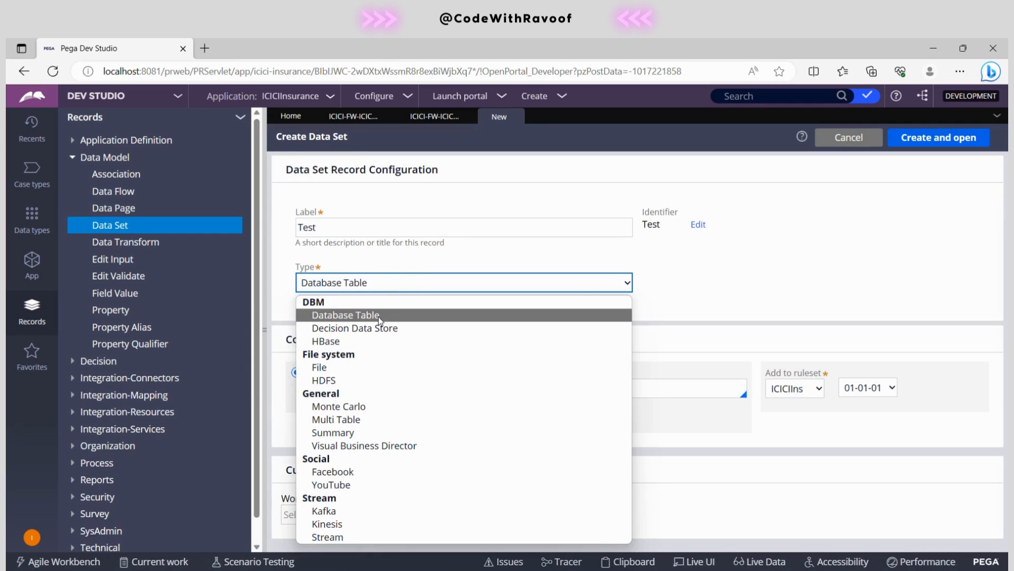
mouse_move(330, 309)
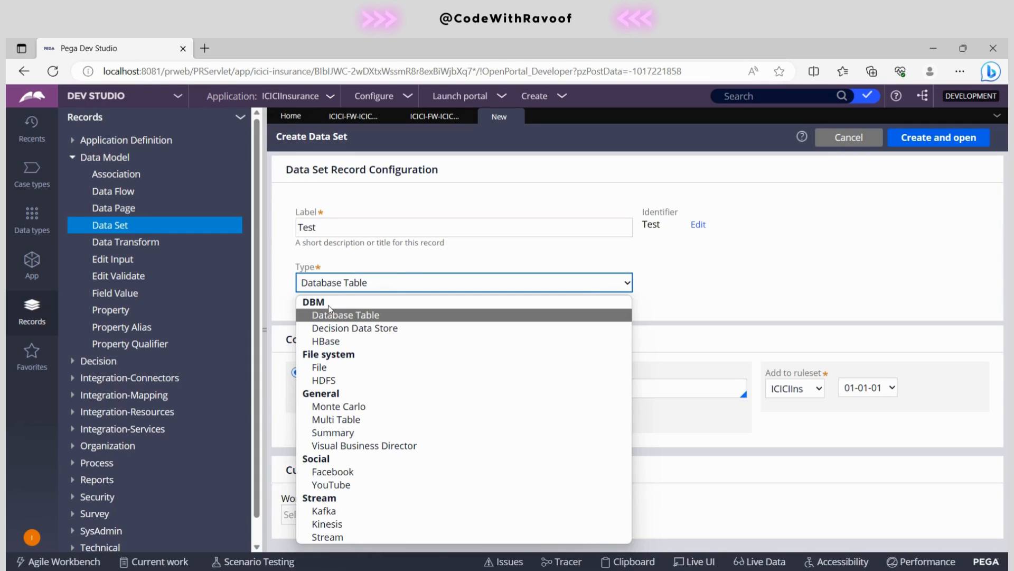
mouse_move(342, 361)
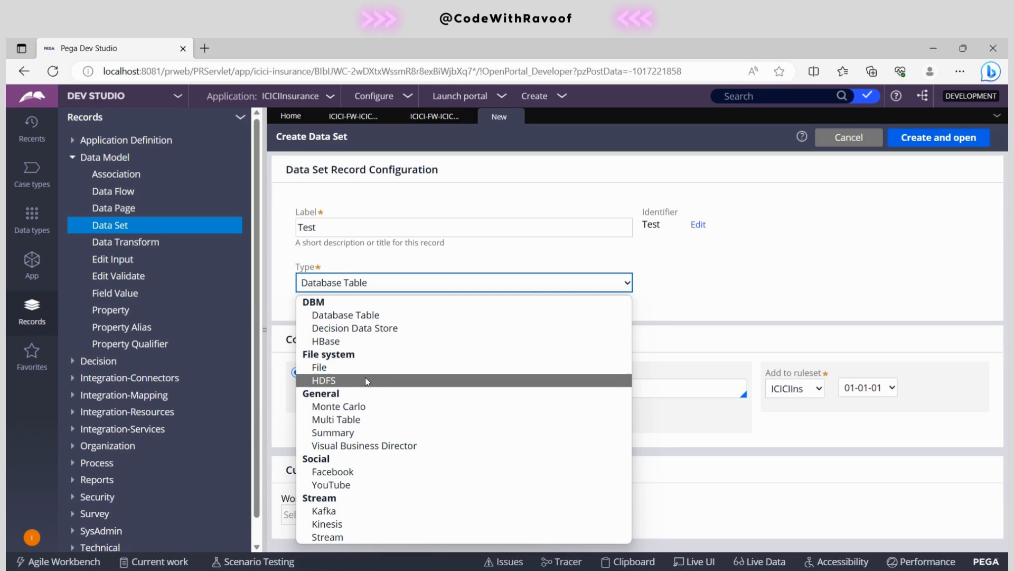
mouse_move(339, 406)
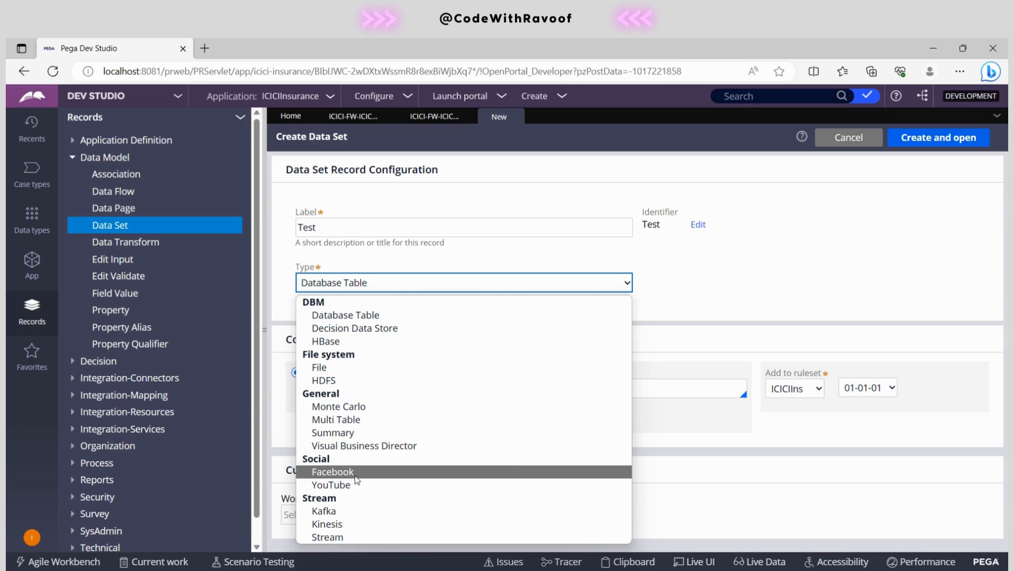
mouse_move(355, 484)
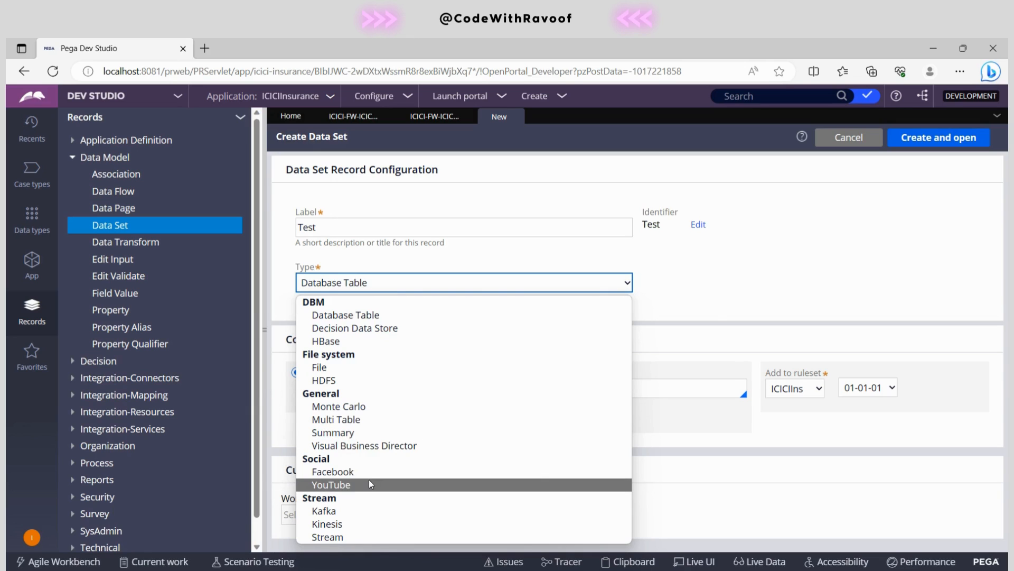
mouse_move(363, 485)
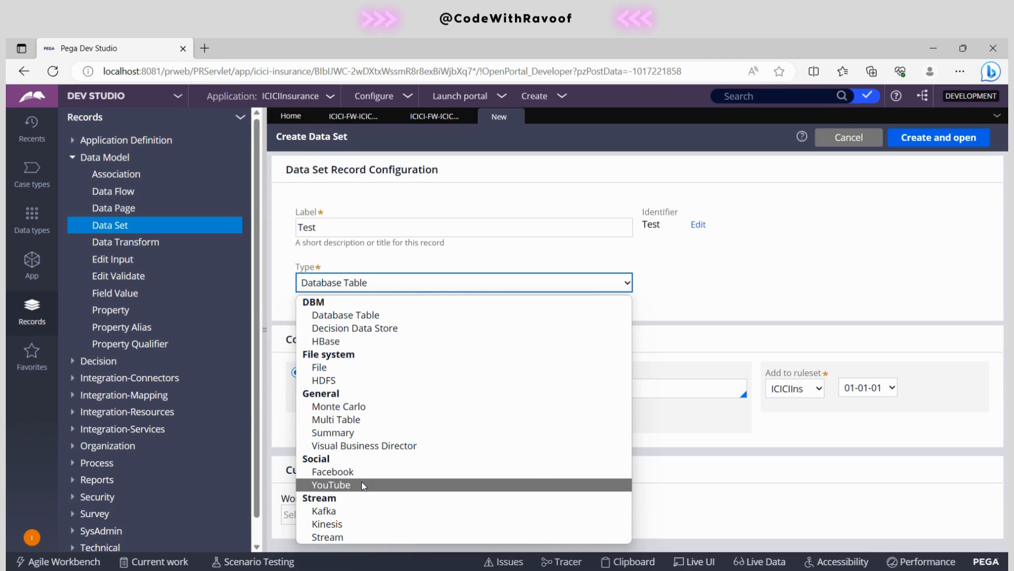
mouse_move(361, 518)
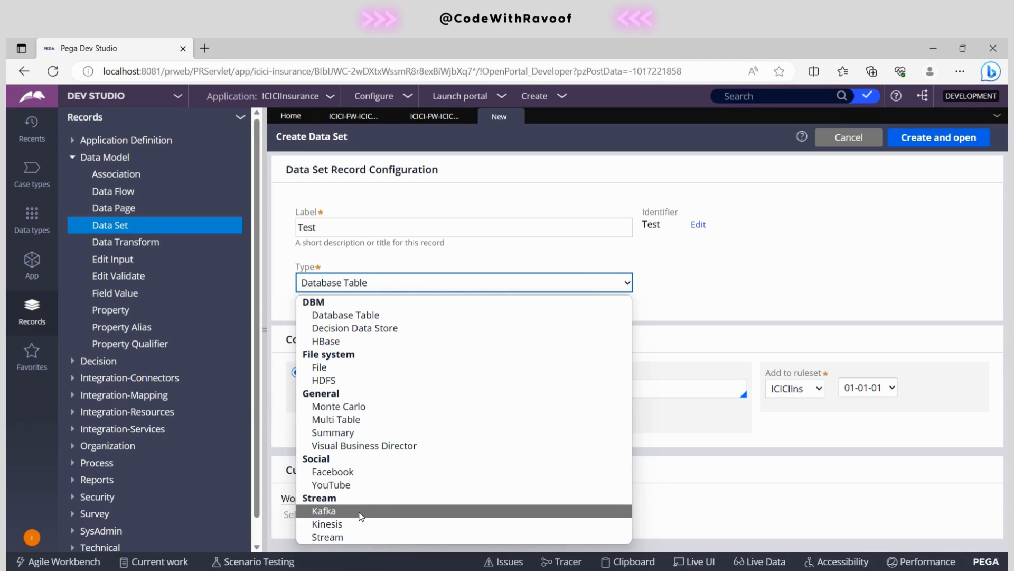
mouse_move(372, 513)
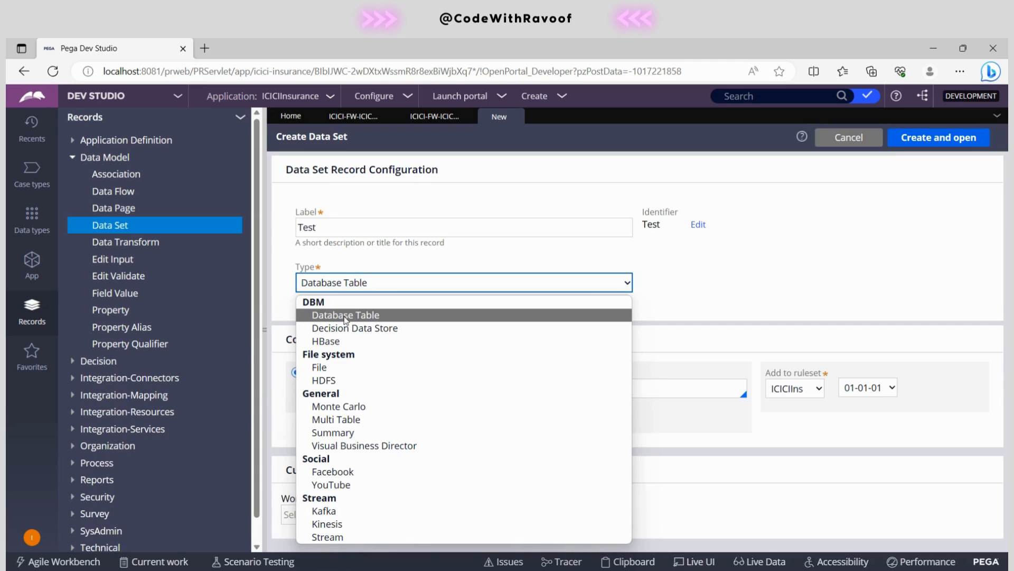
Step: Create the Database Table data set applied to ICICI-FW-ICICIIns-Work and open it
click(345, 315)
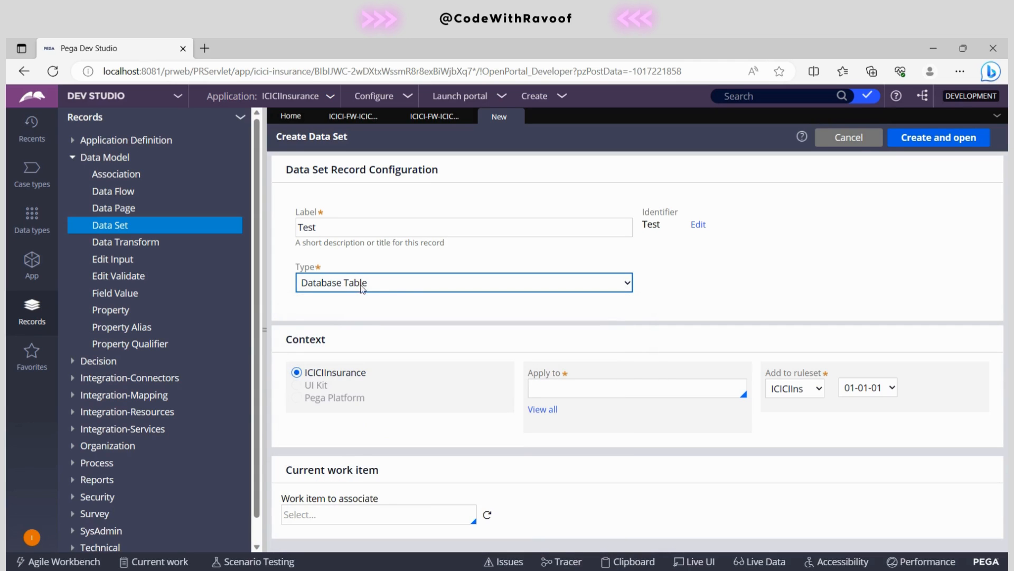
click(637, 387)
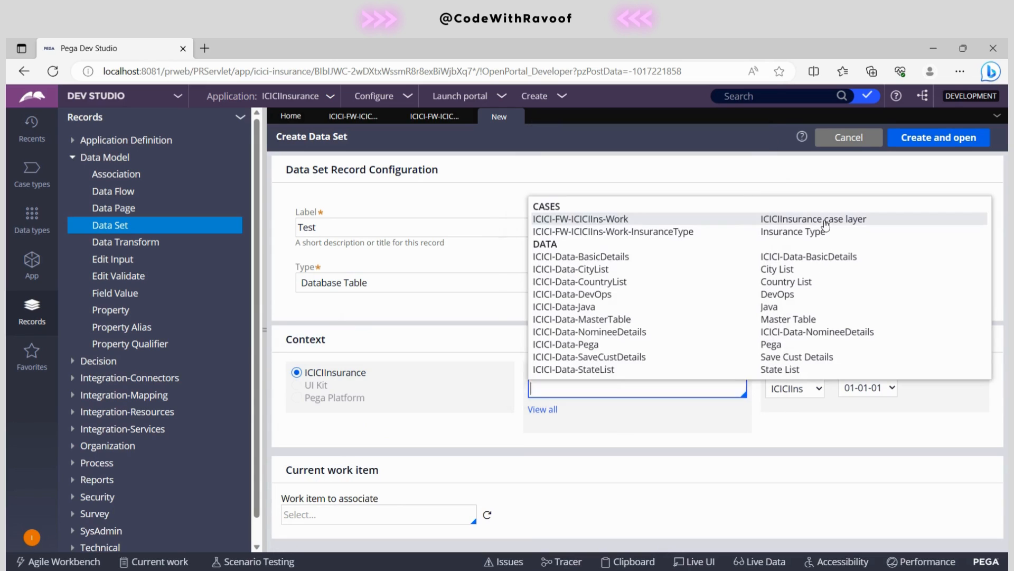
mouse_move(612, 231)
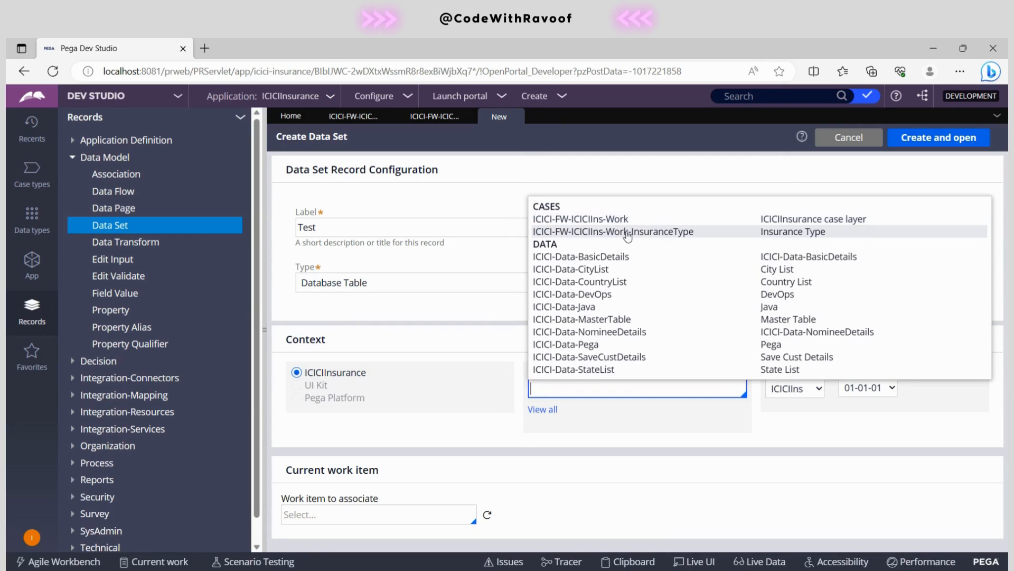
click(579, 218)
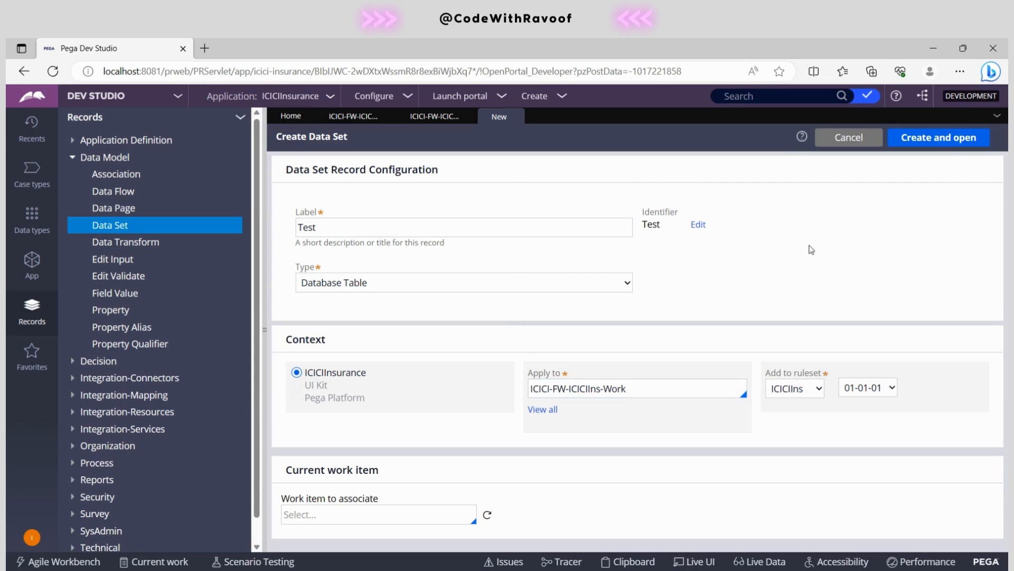
click(938, 137)
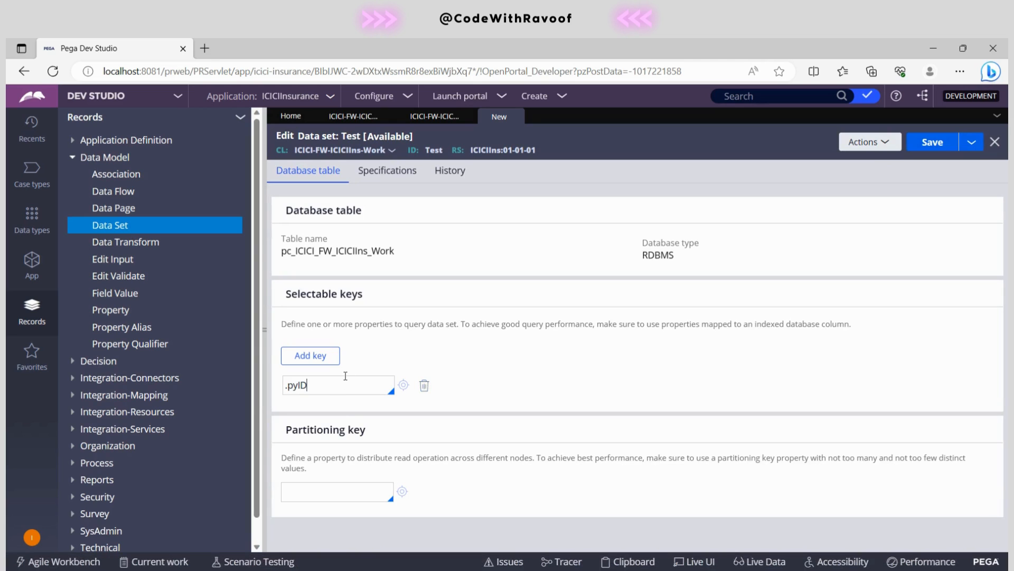
Step: Confirm .pyID as the selectable key and save the Test data set
double_click(325, 429)
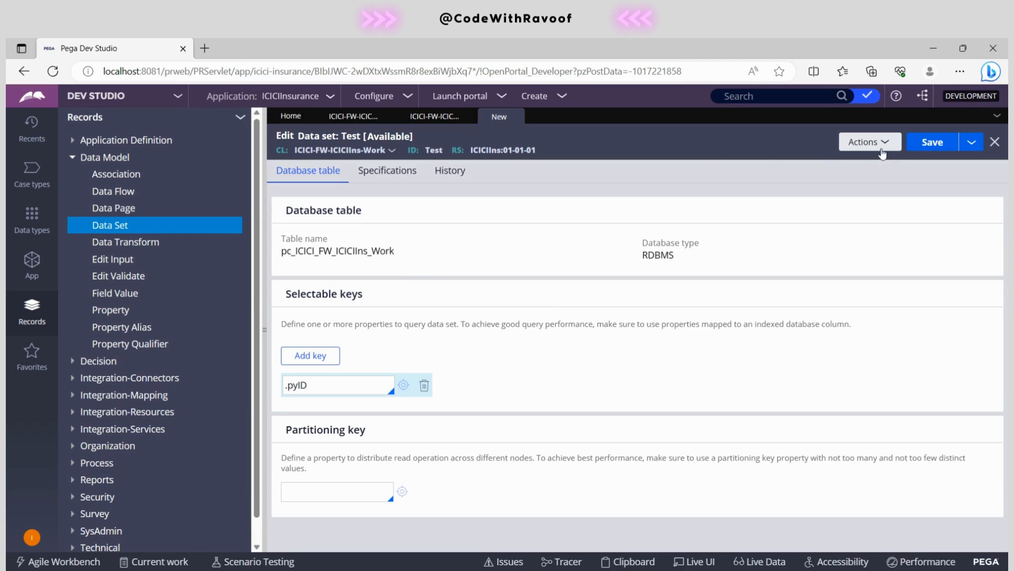
mouse_move(324, 238)
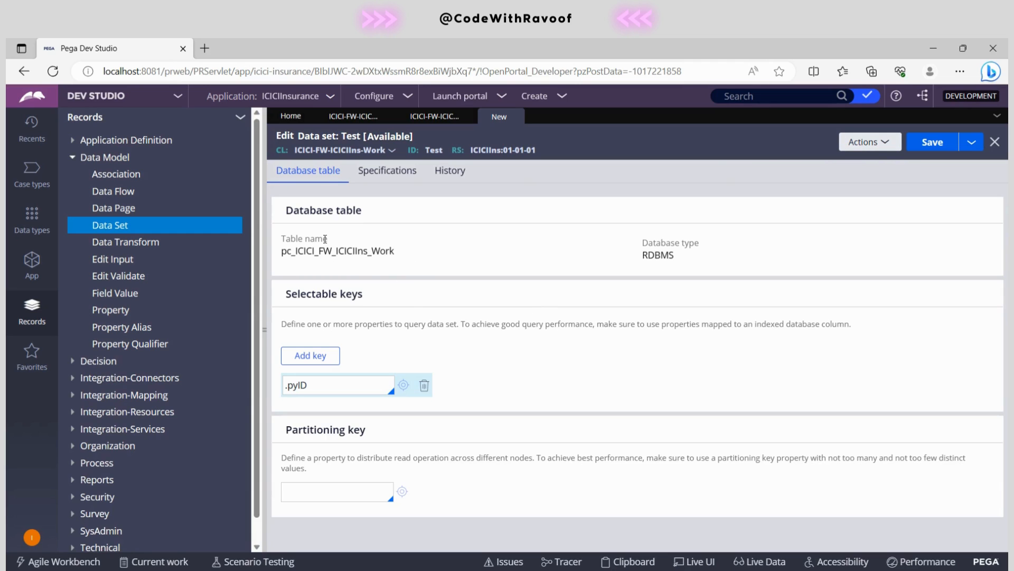
mouse_move(571, 296)
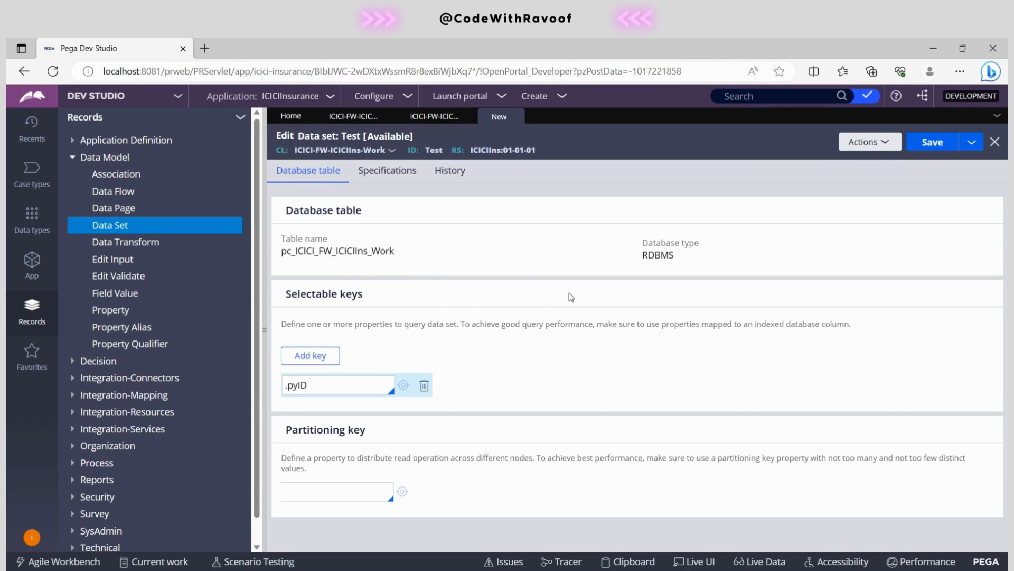
mouse_move(935, 141)
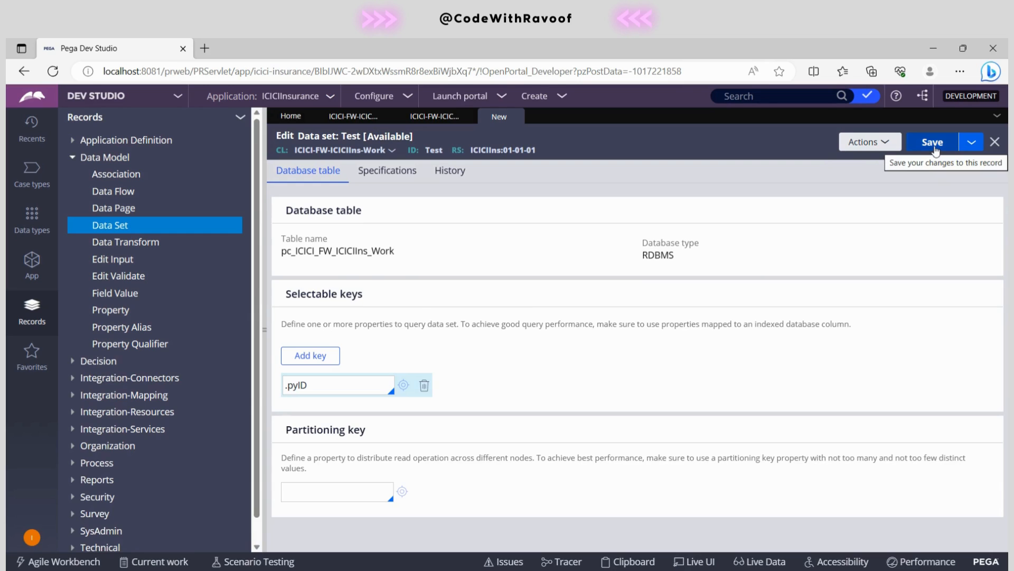
click(932, 142)
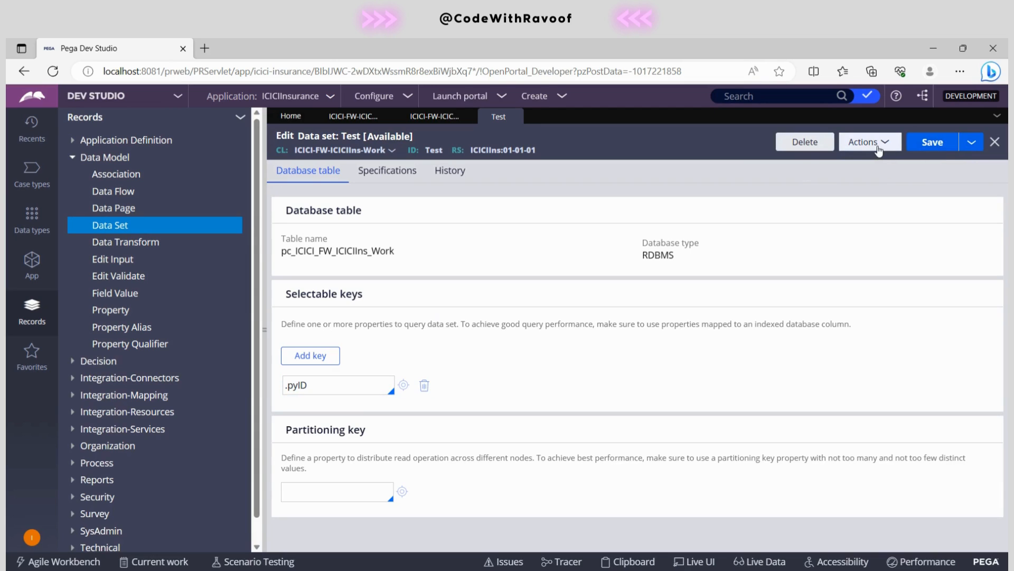
Step: Run the Test data set from Actions and list the Run window's operations
click(869, 141)
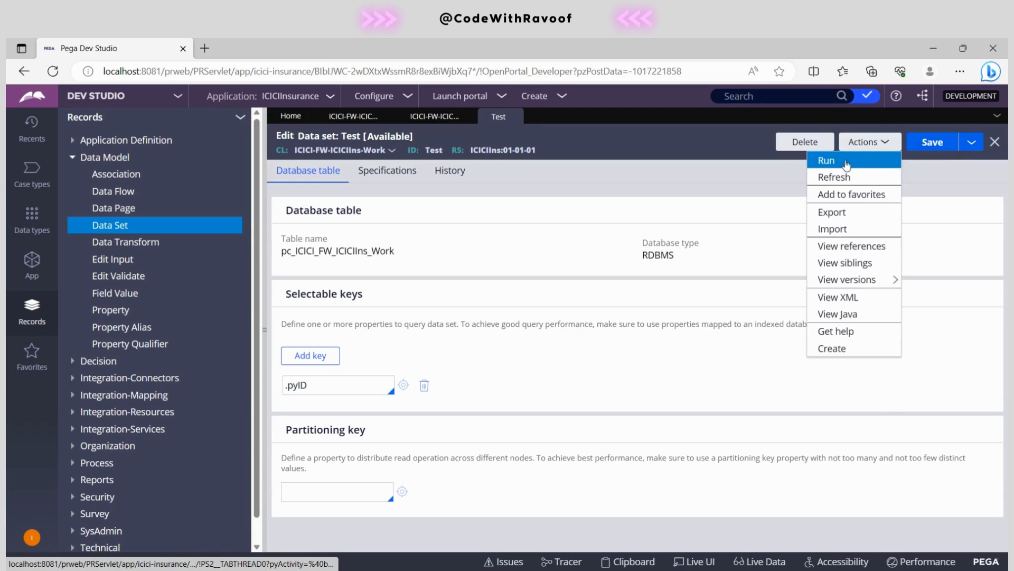
click(826, 160)
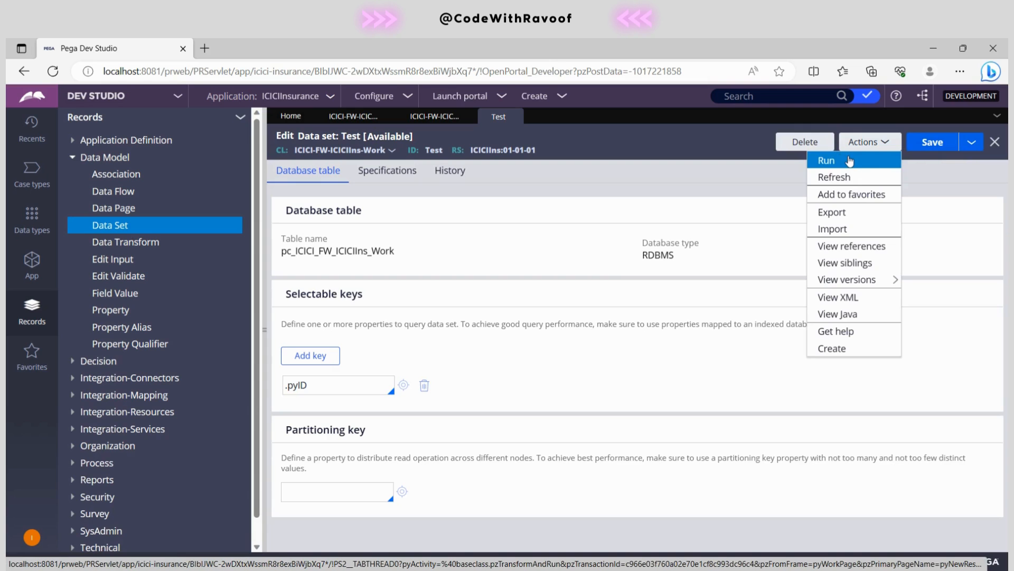
click(827, 159)
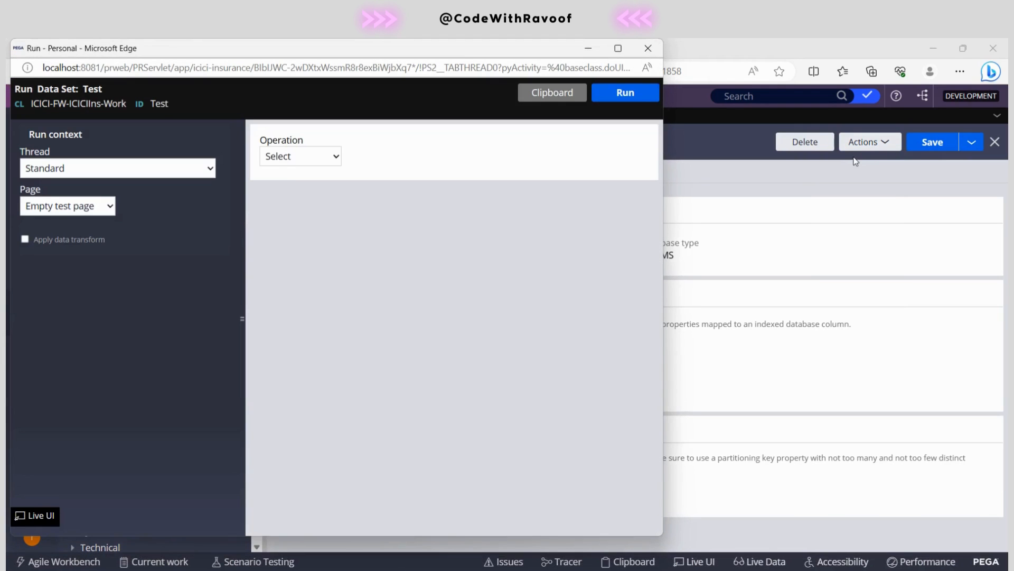
double_click(280, 139)
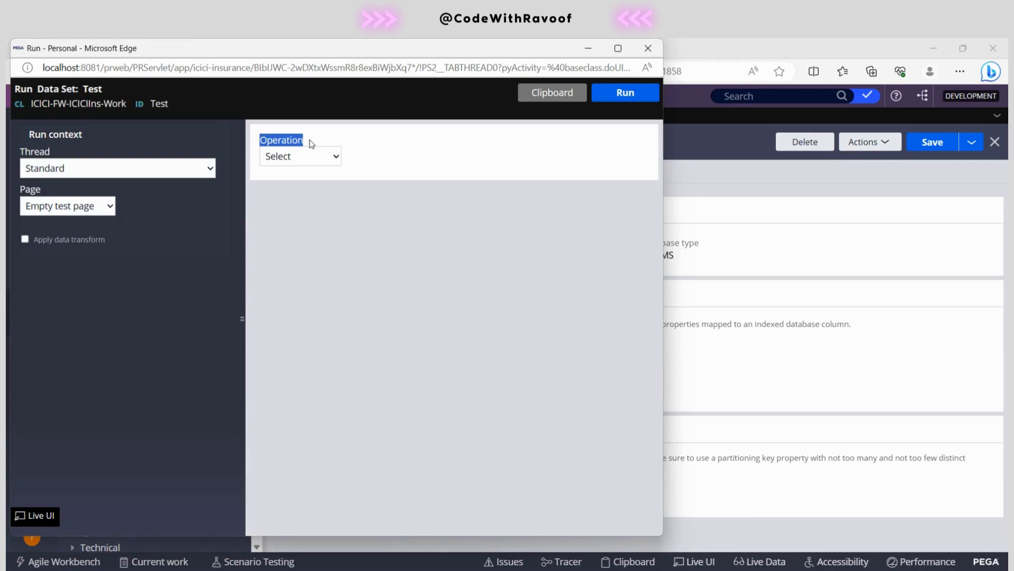
click(299, 156)
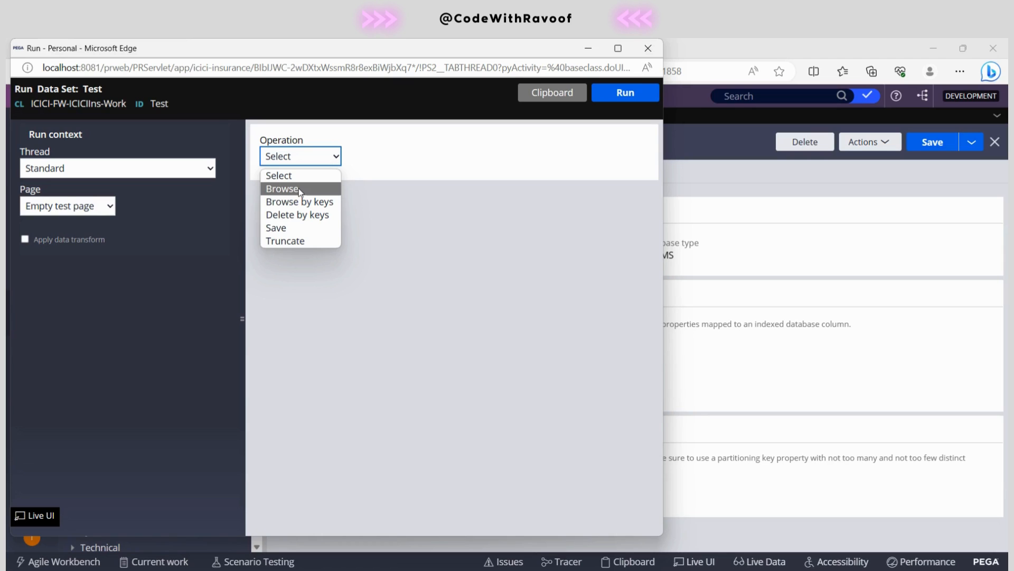
mouse_move(313, 214)
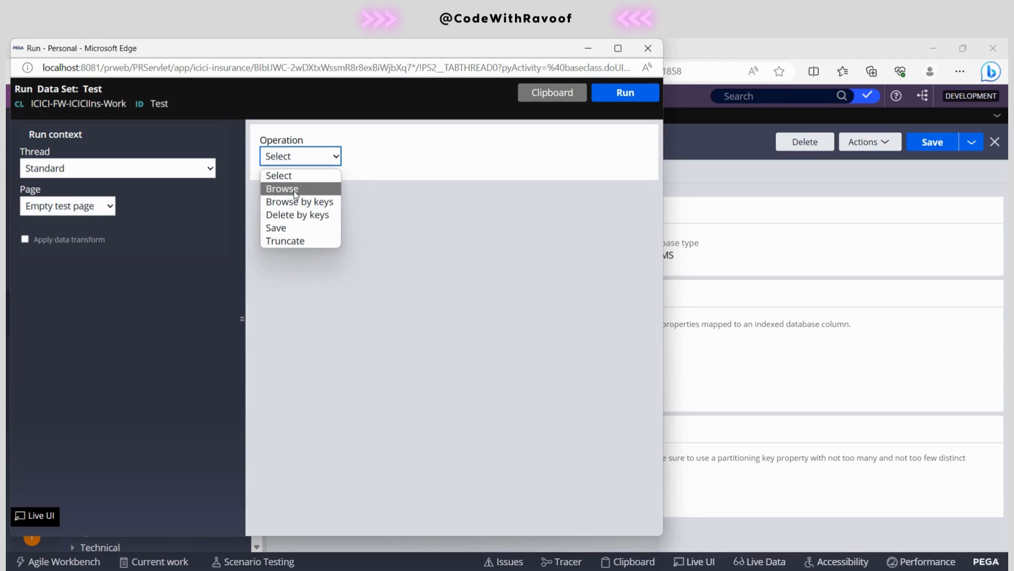
Step: Run a Browse operation reading up to 50 records into OperationResult
click(282, 188)
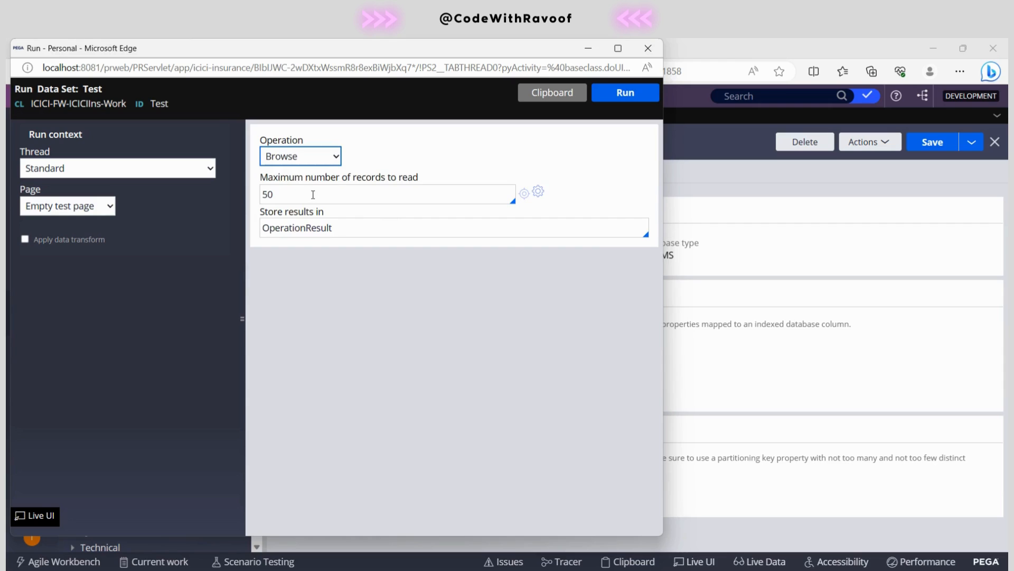
click(386, 194)
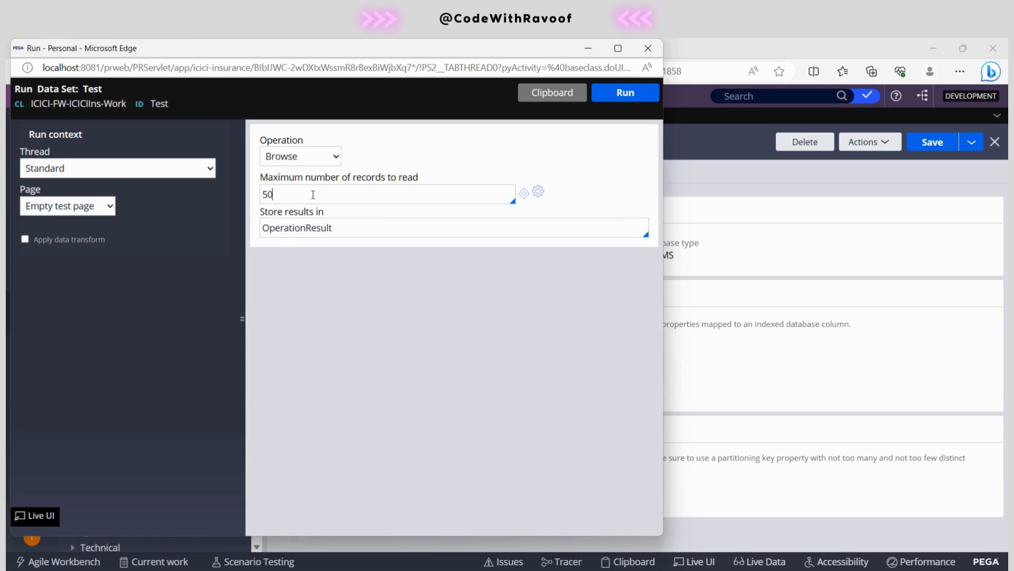
mouse_move(363, 242)
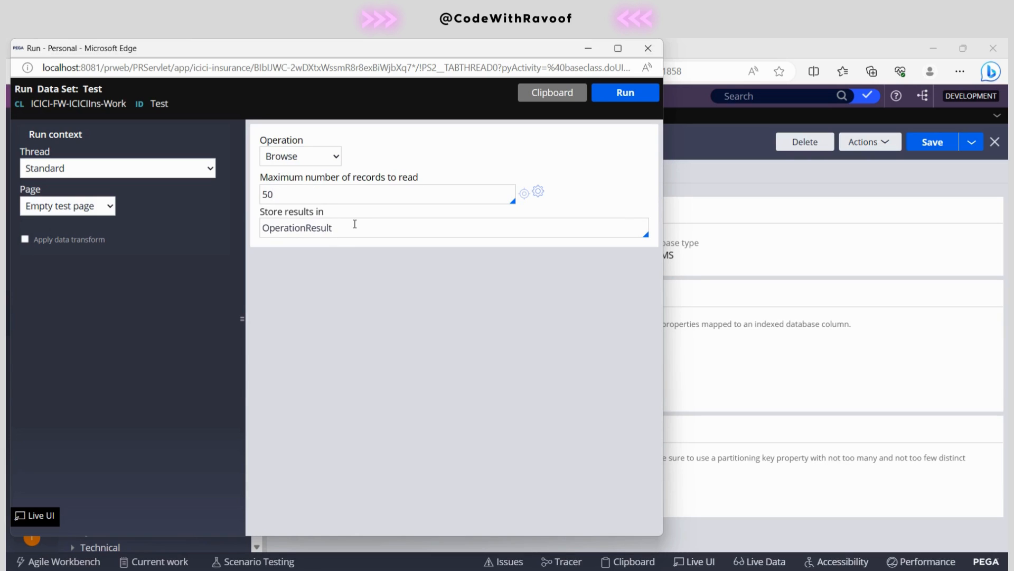
double_click(296, 228)
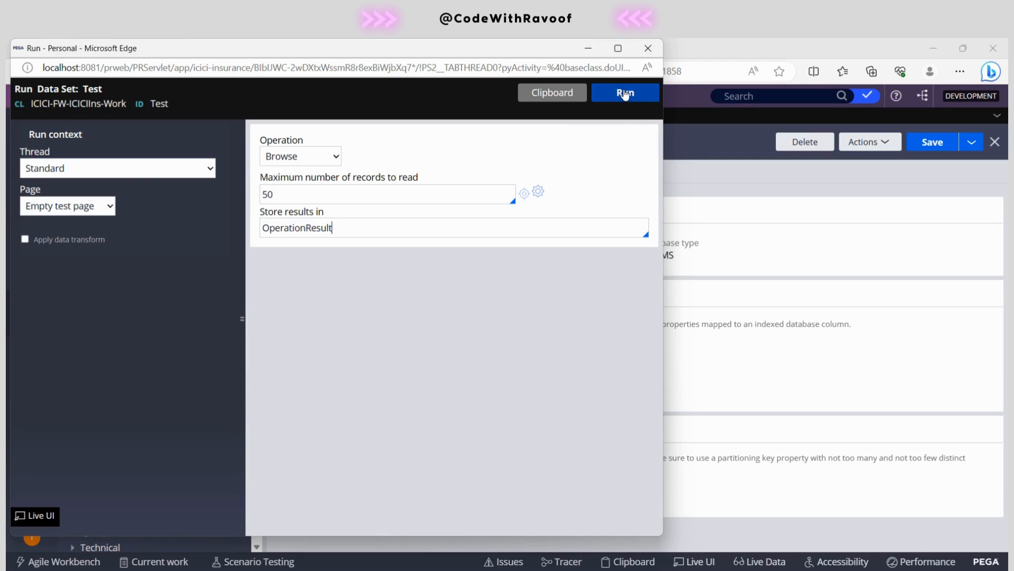
click(624, 93)
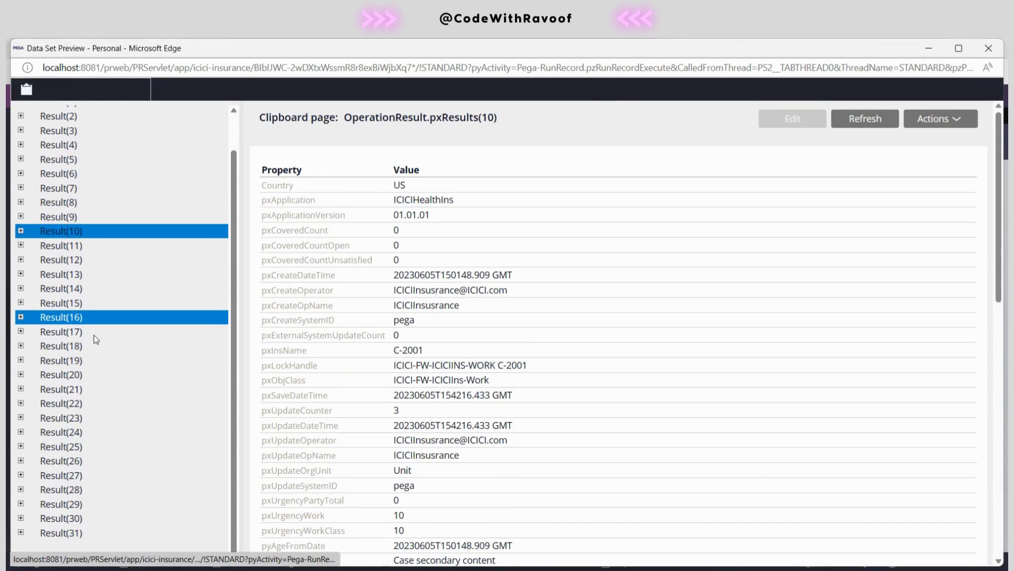
Step: Display Result(31), case C-7, among the 31 browse results
click(61, 532)
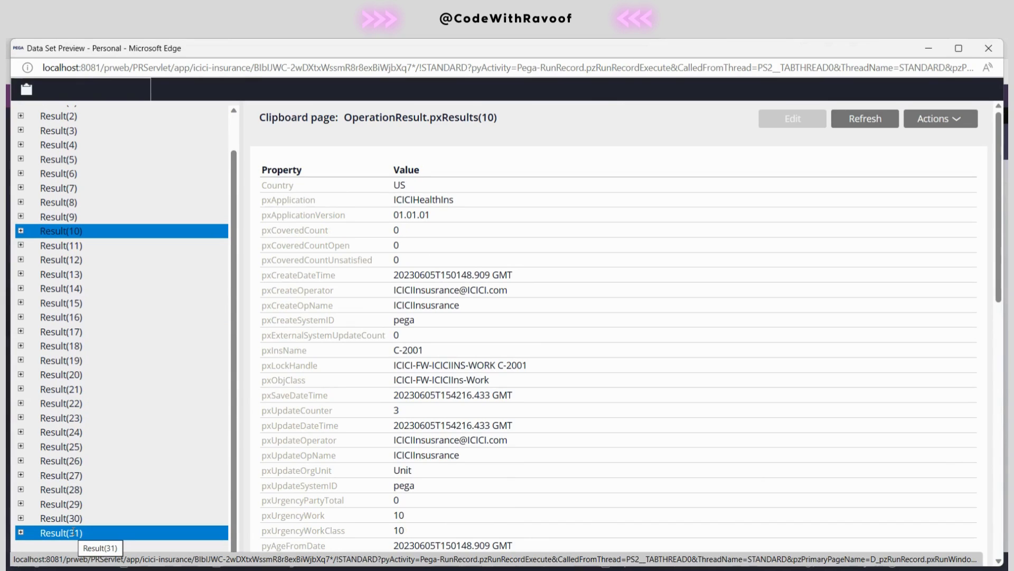
click(60, 532)
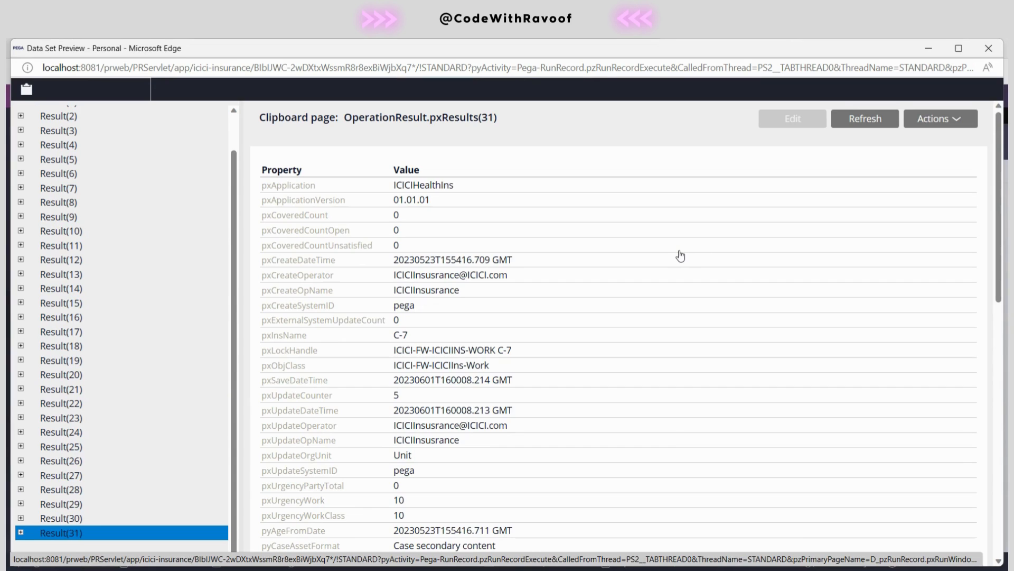
click(61, 302)
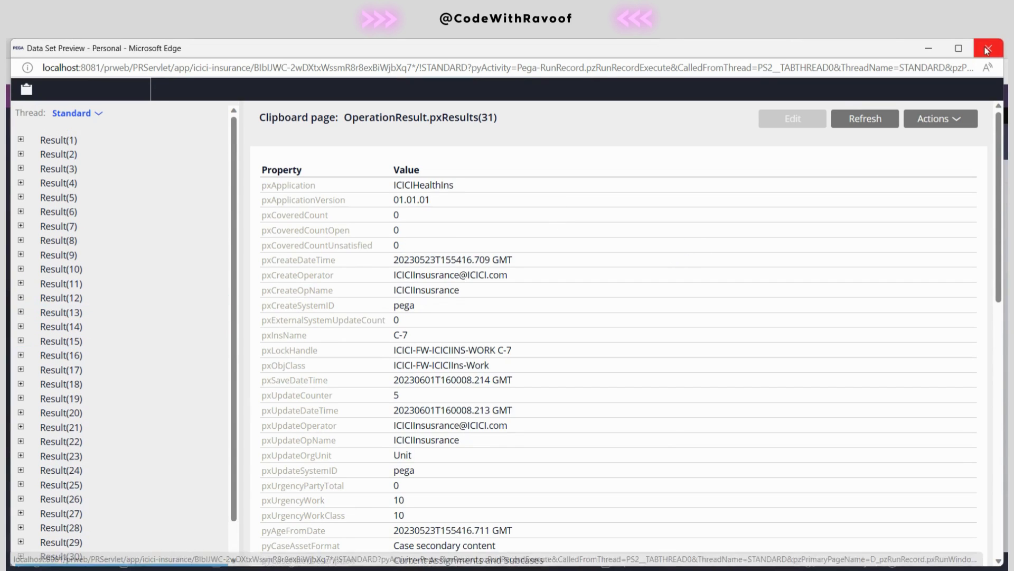
Step: Close the Data Set Preview and Run windows, returning to the Test record
click(623, 93)
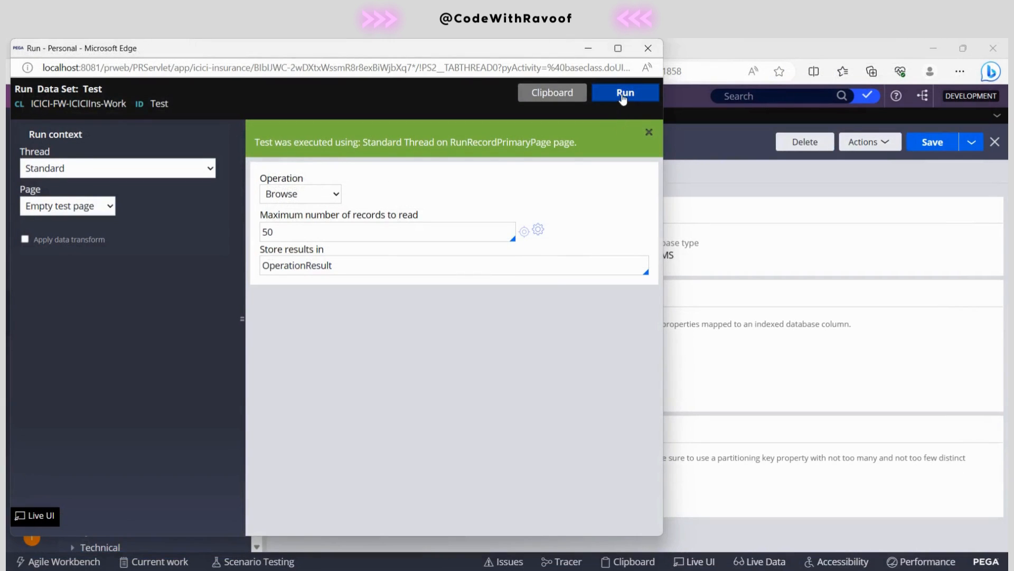
click(931, 141)
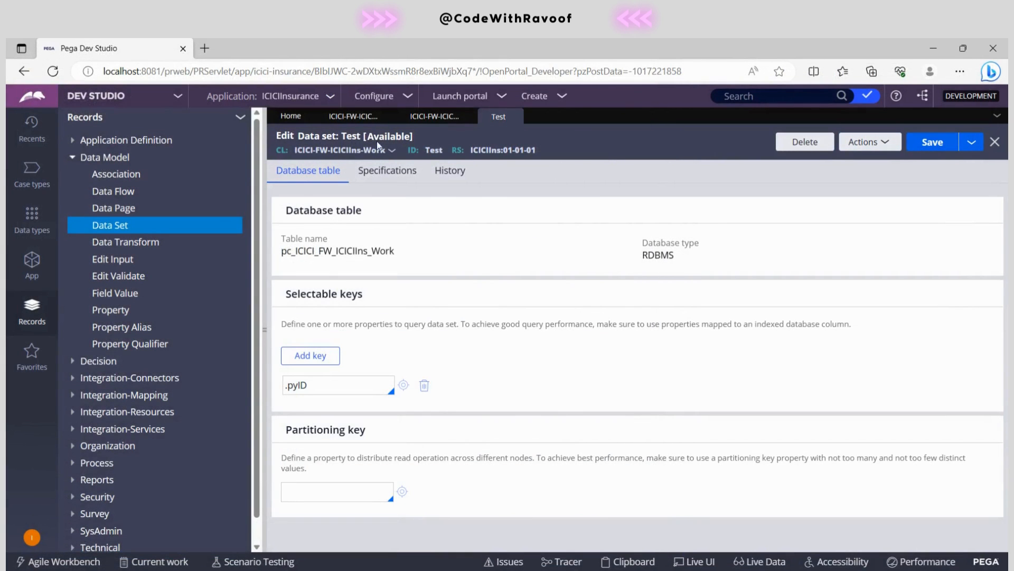
mouse_move(469, 222)
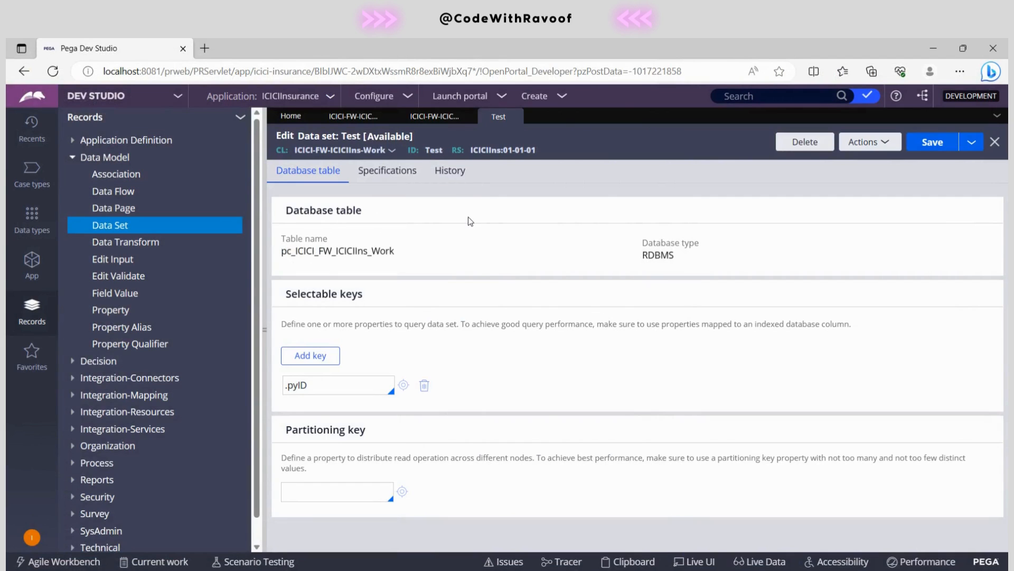